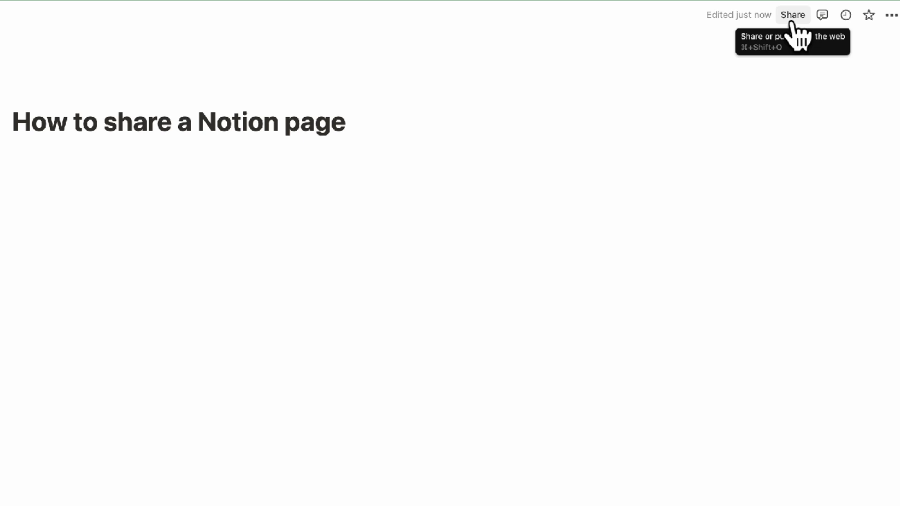
pyautogui.click(792, 15)
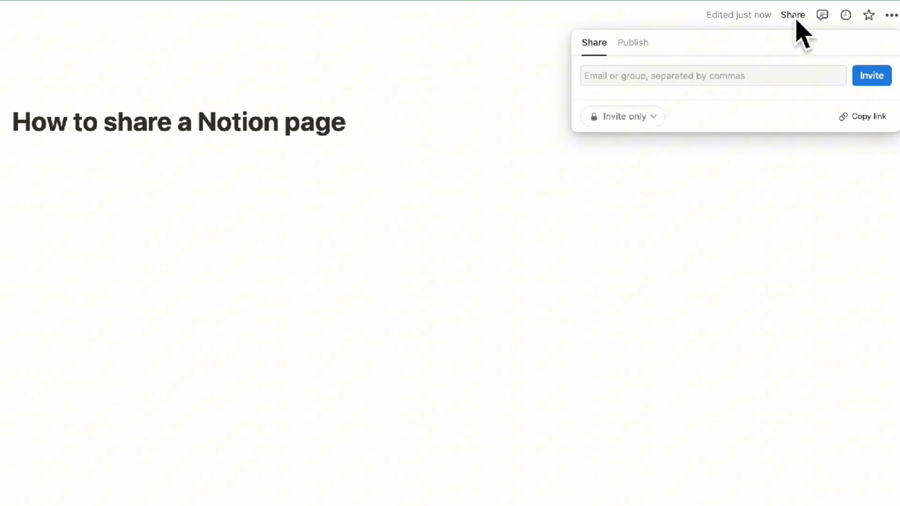
pyautogui.click(711, 75)
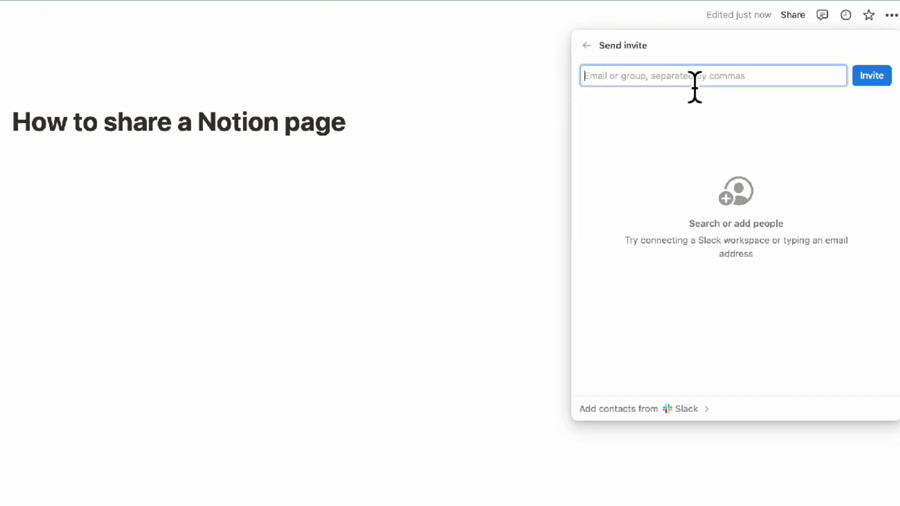
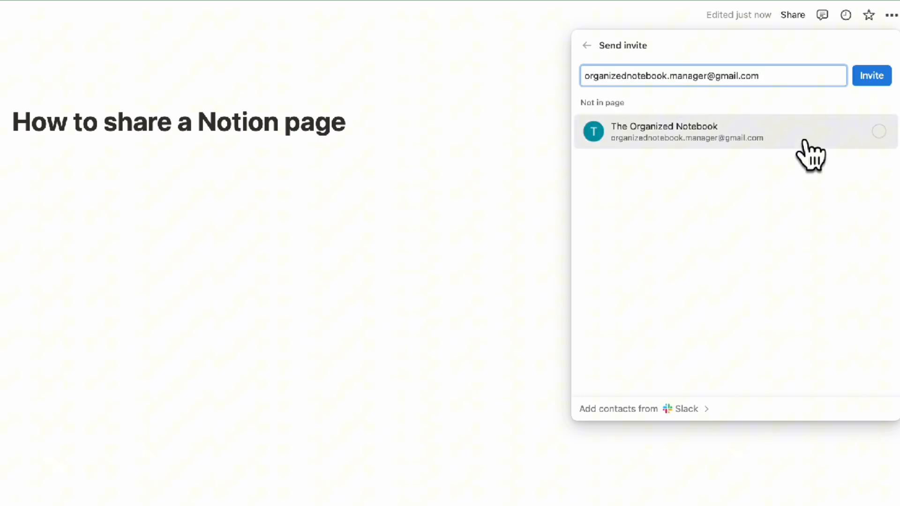
pyautogui.click(735, 131)
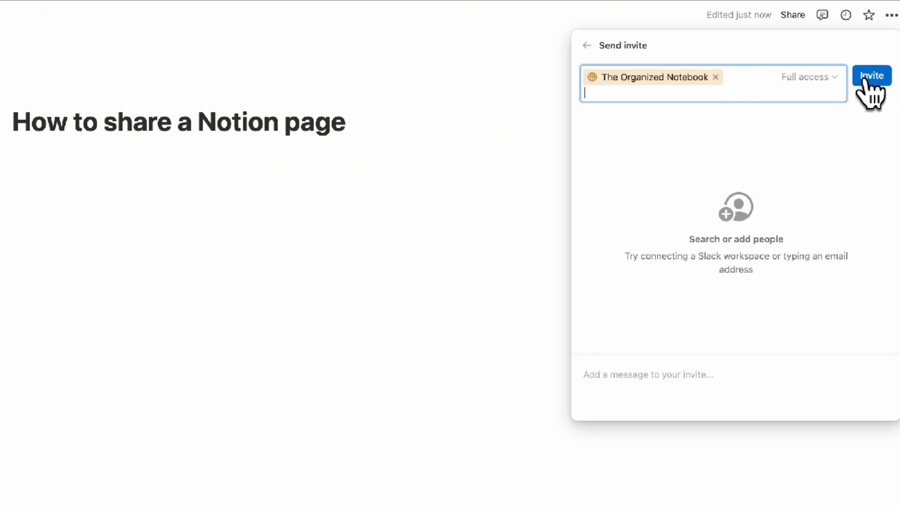
pyautogui.click(805, 76)
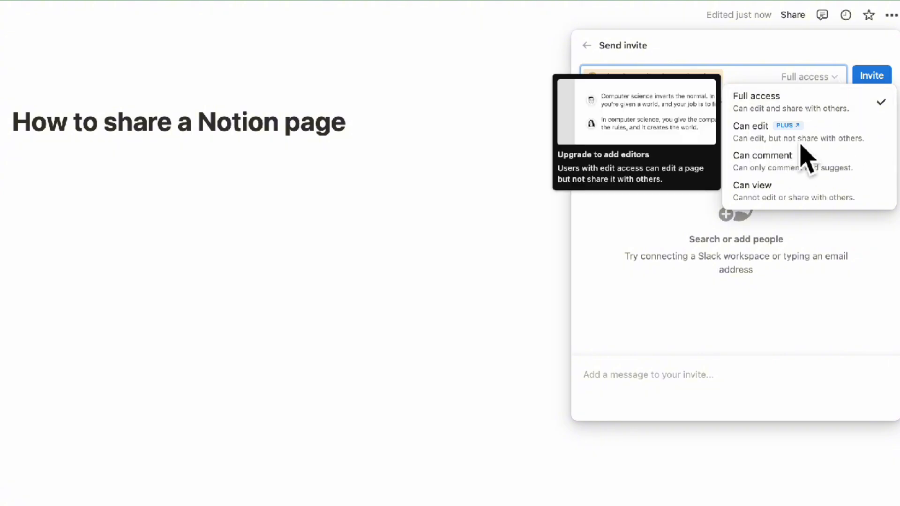
pyautogui.moveTo(841, 167)
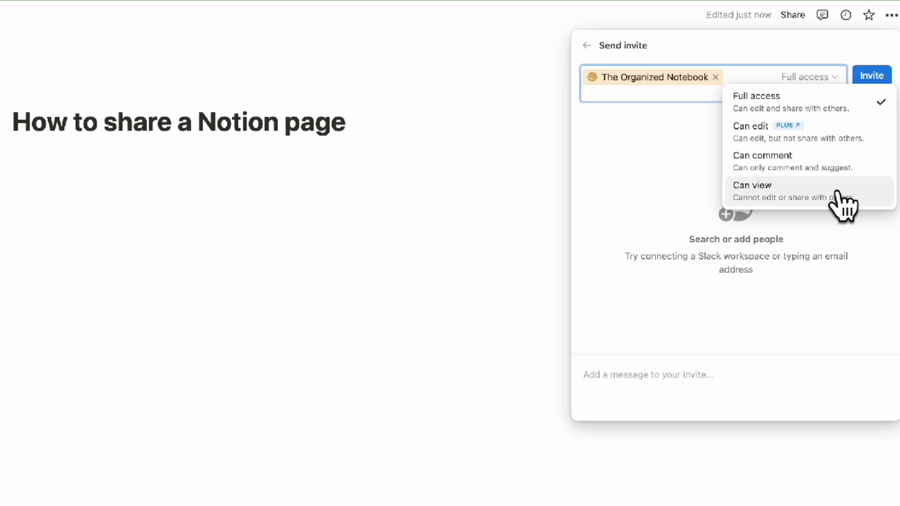
pyautogui.moveTo(746, 103)
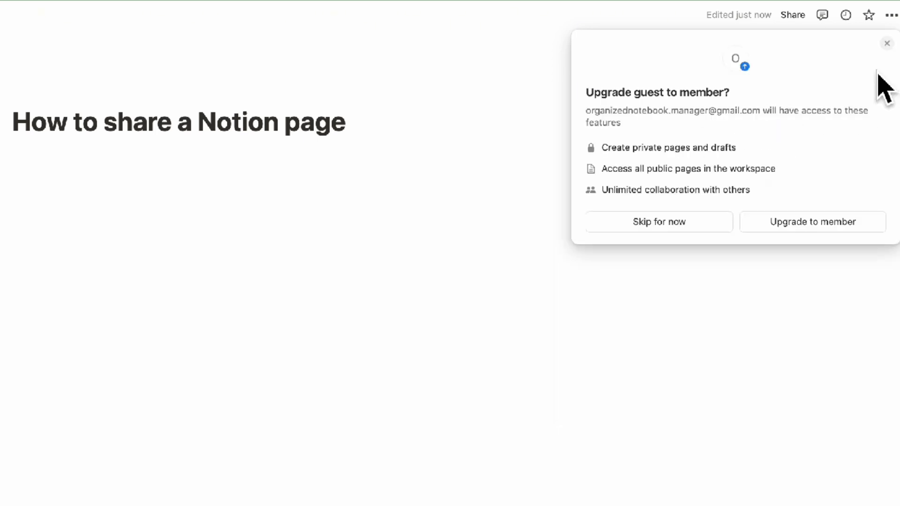
pyautogui.moveTo(729, 143)
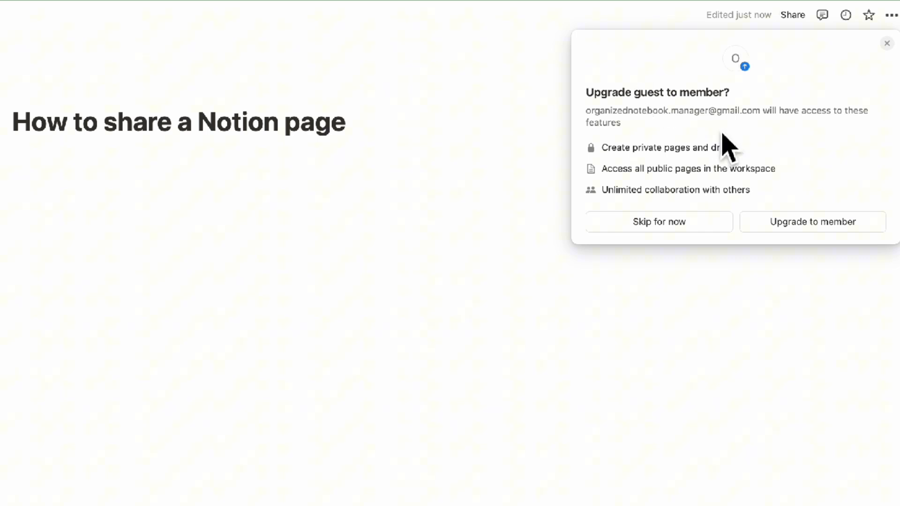
pyautogui.moveTo(750, 113)
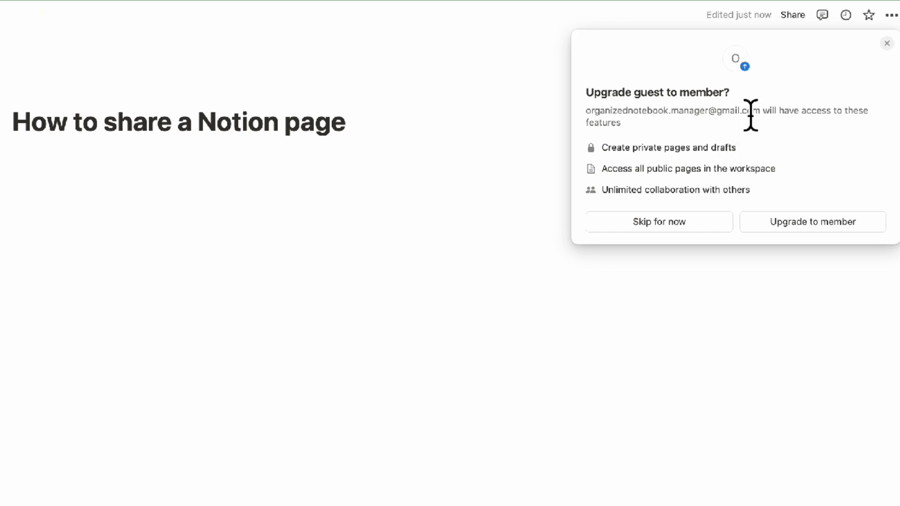
pyautogui.moveTo(763, 167)
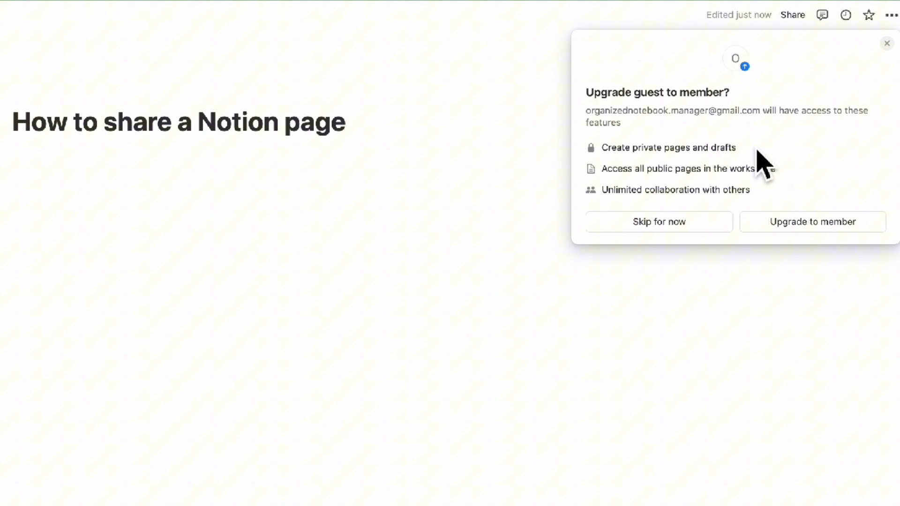
pyautogui.moveTo(711, 143)
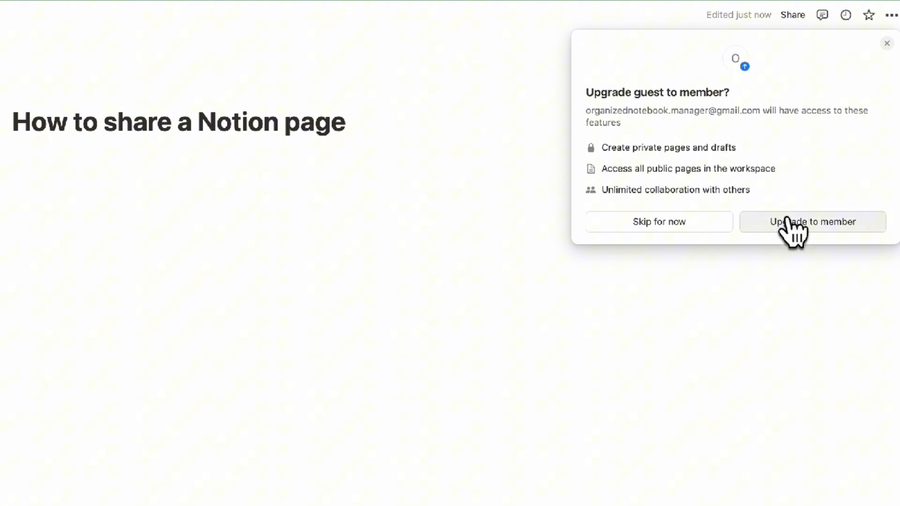
pyautogui.moveTo(710, 208)
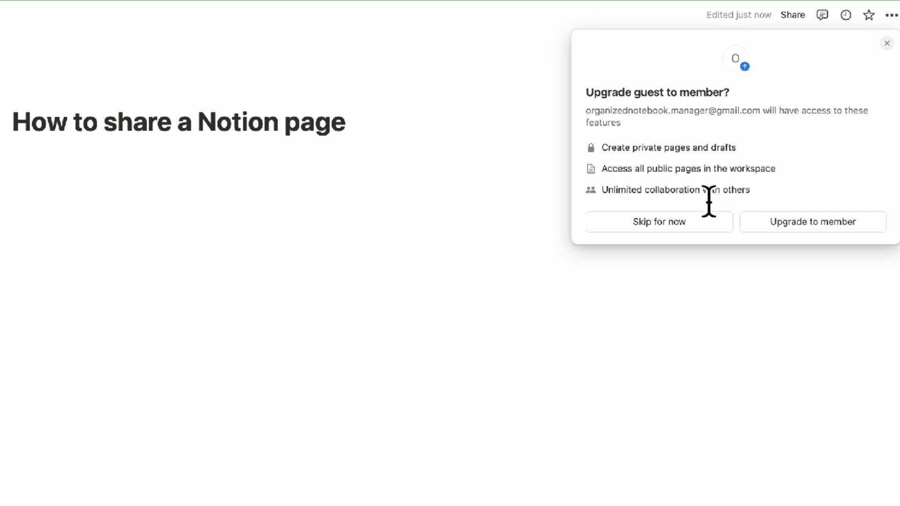
pyautogui.moveTo(746, 227)
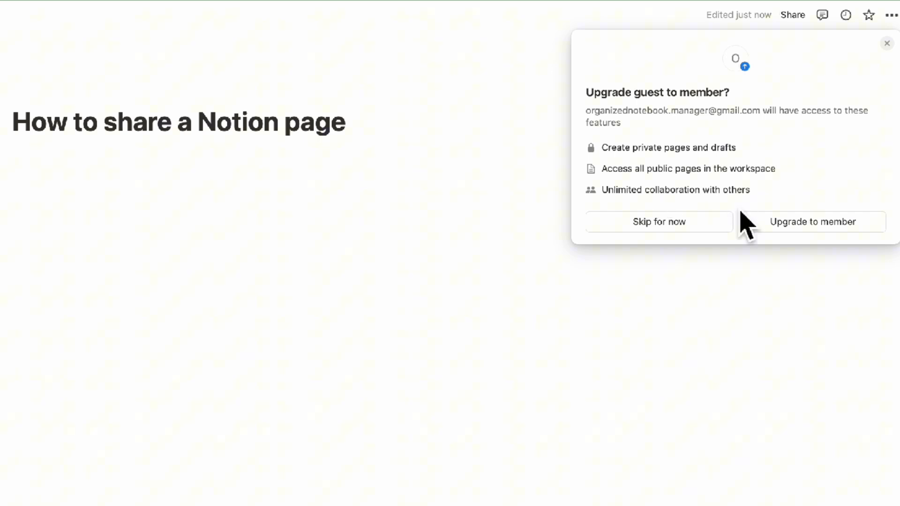
pyautogui.moveTo(658, 223)
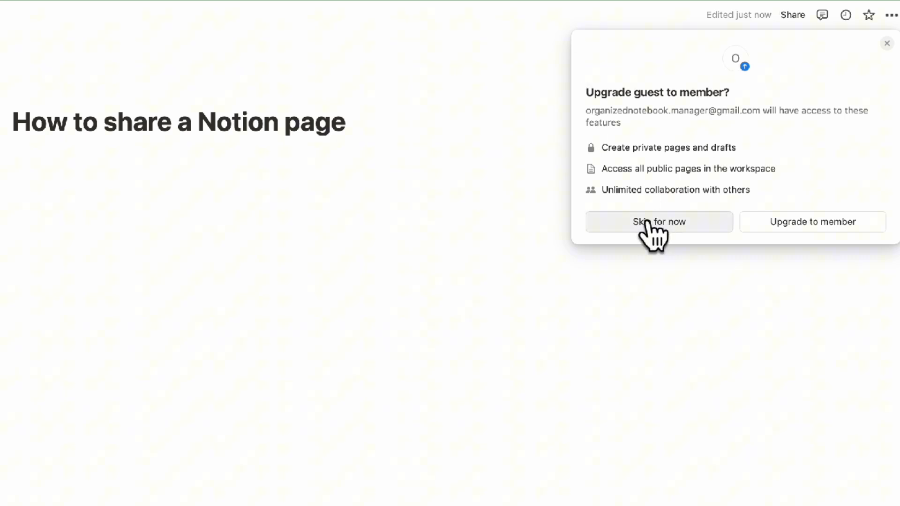
pyautogui.moveTo(656, 238)
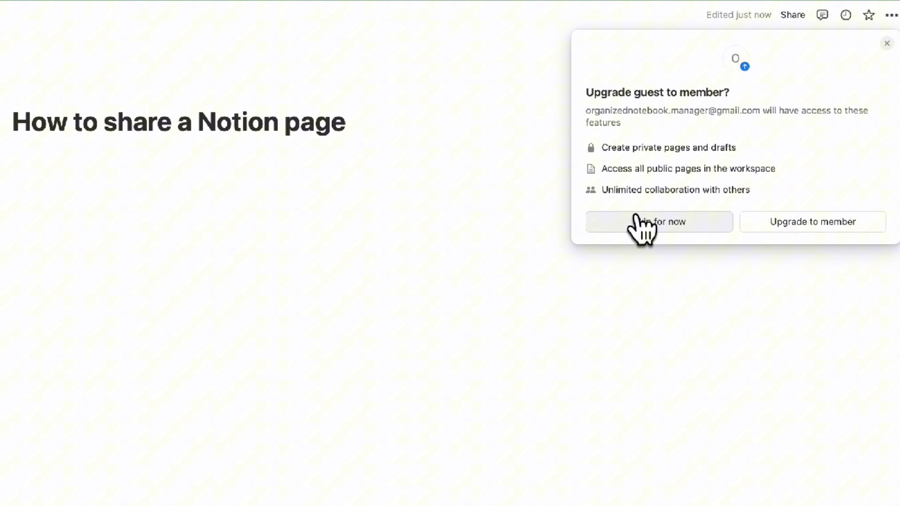
pyautogui.moveTo(635, 129)
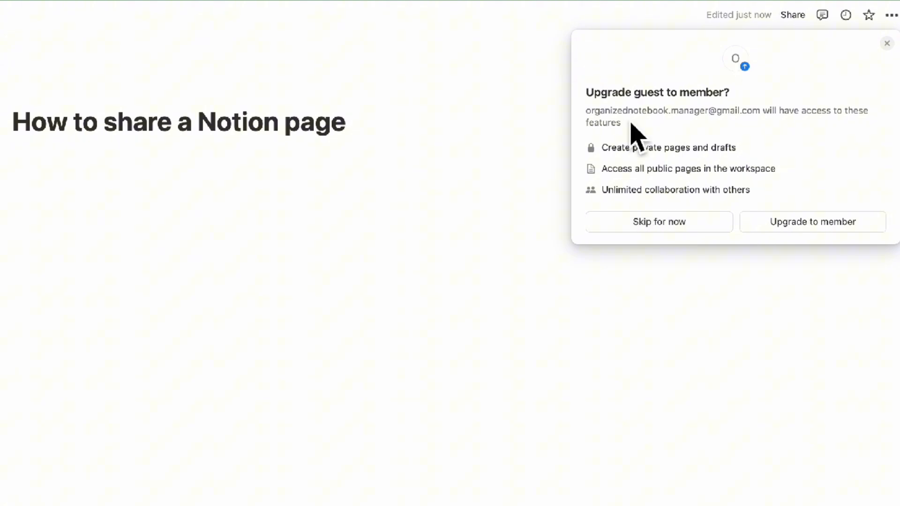
# Skip the upgrade prompt so the invitee stays a guest with full access.
pyautogui.click(658, 221)
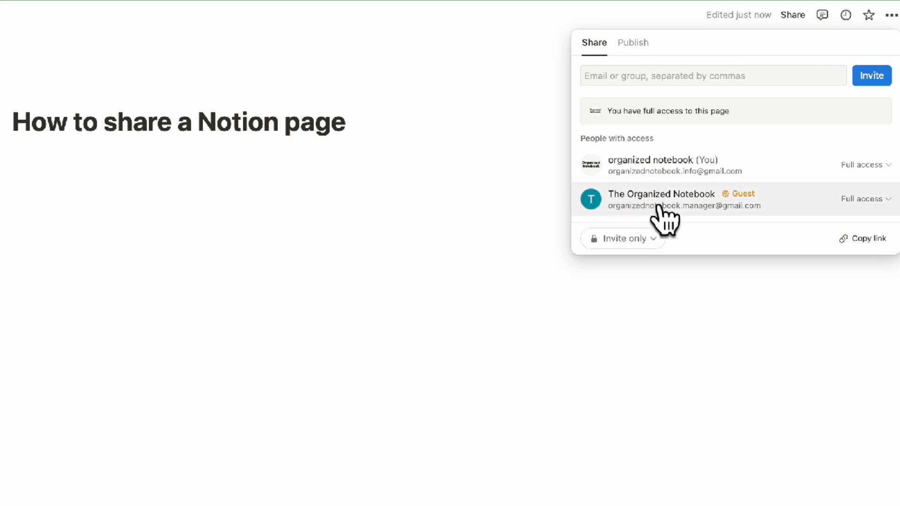
pyautogui.moveTo(749, 221)
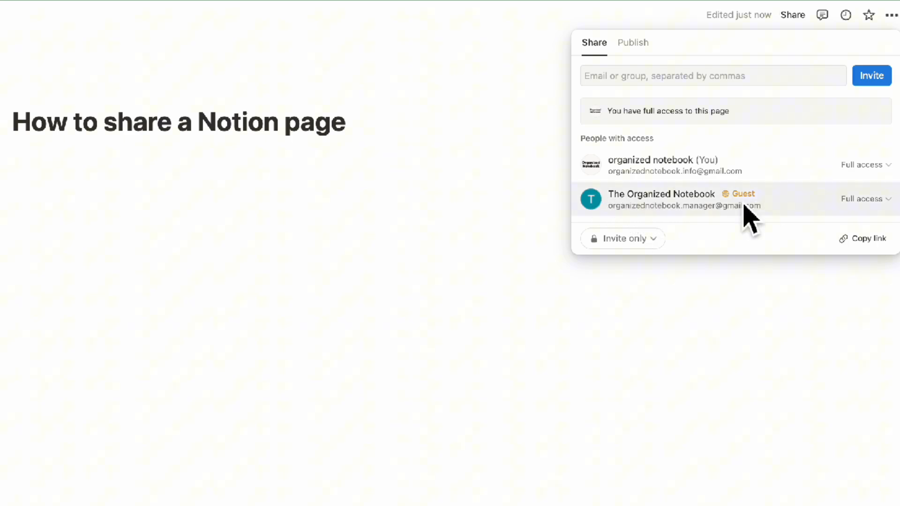
pyautogui.moveTo(865, 198)
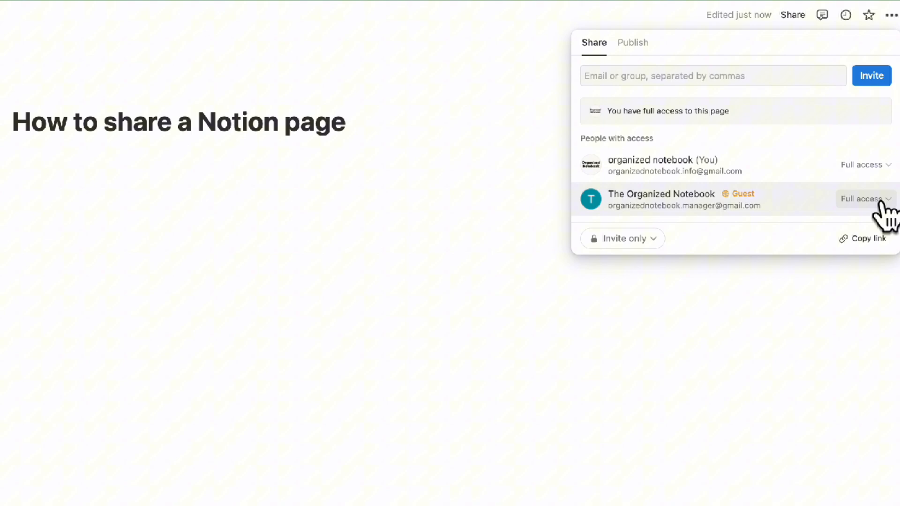
# List the guest's permission choices: full access, edit, comment, view, remove.
pyautogui.click(863, 199)
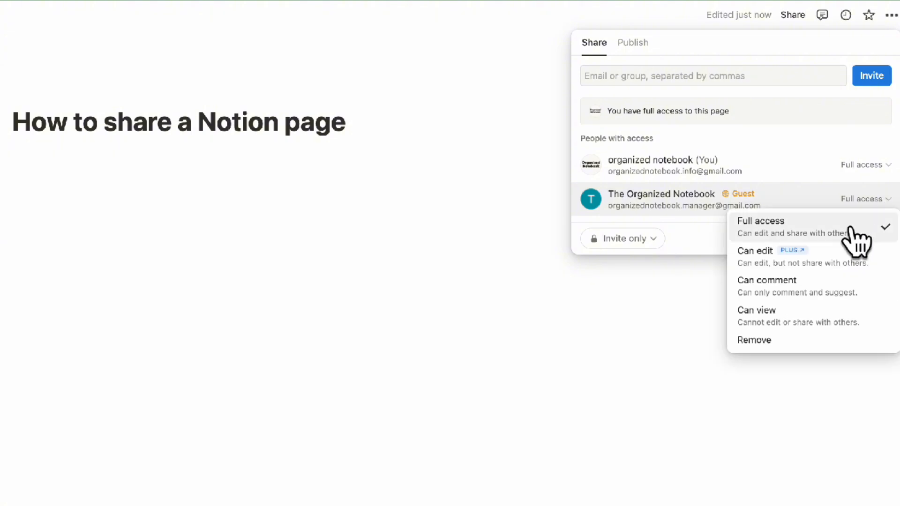
pyautogui.moveTo(878, 243)
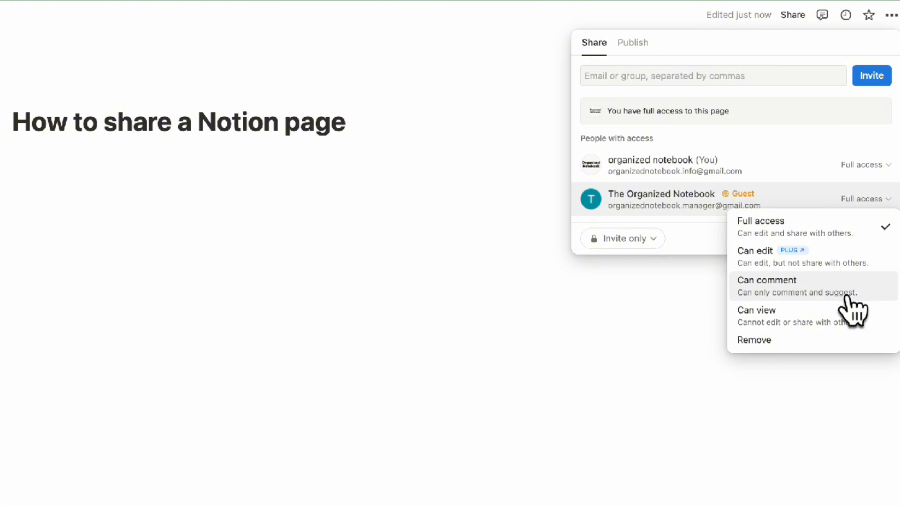
pyautogui.moveTo(872, 335)
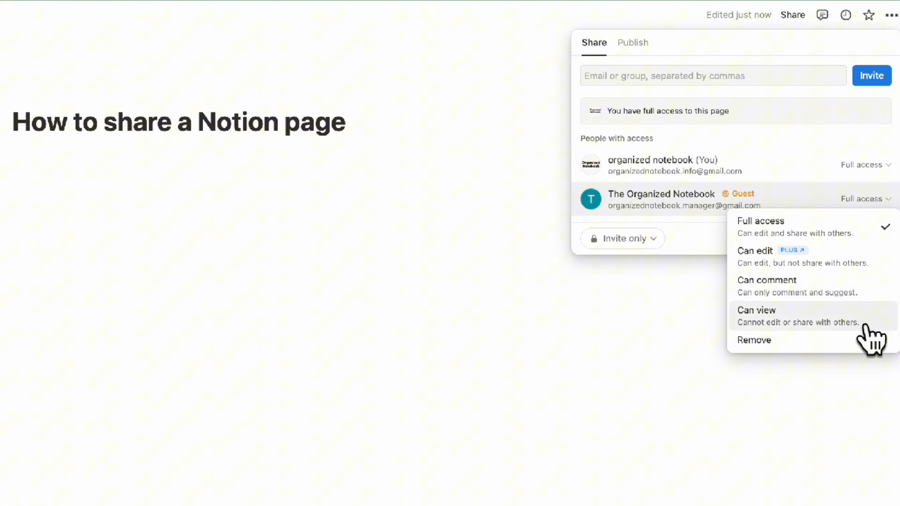
pyautogui.moveTo(855, 344)
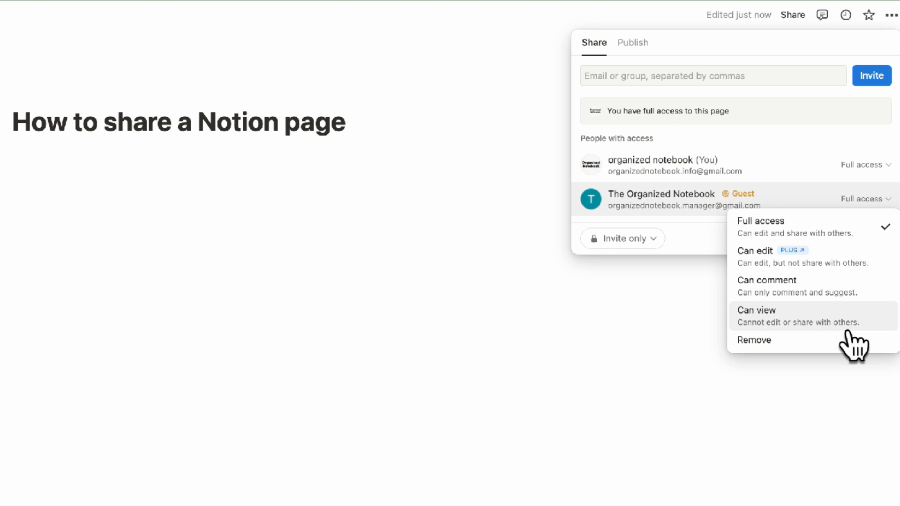
pyautogui.moveTo(757, 349)
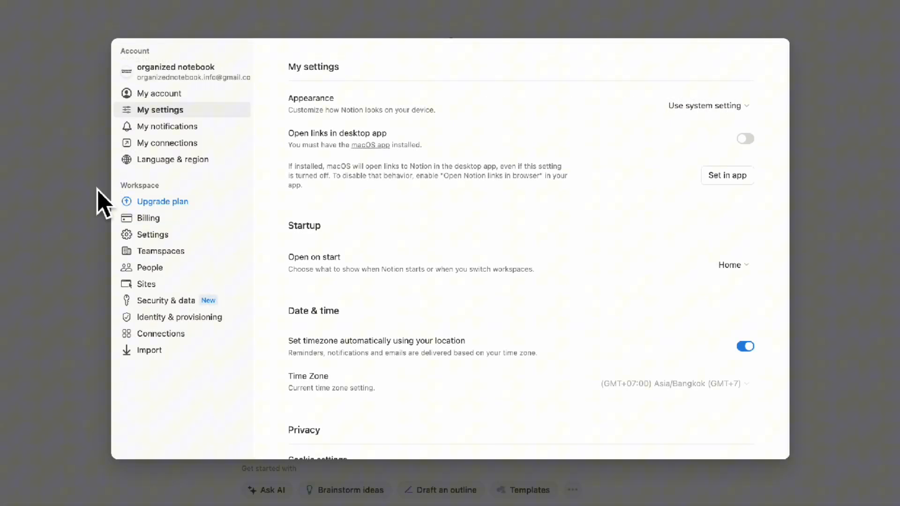
pyautogui.moveTo(149, 267)
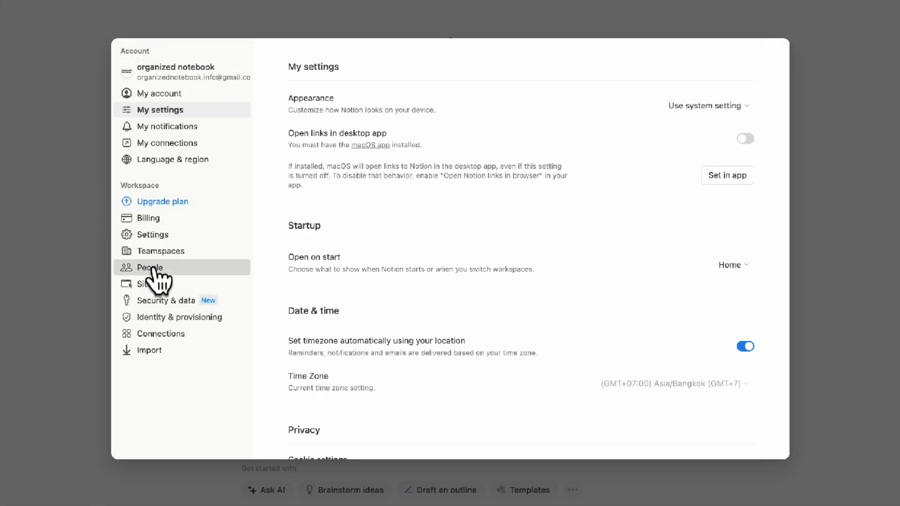
# Show the workspace People settings with its one member and one guest.
pyautogui.click(150, 267)
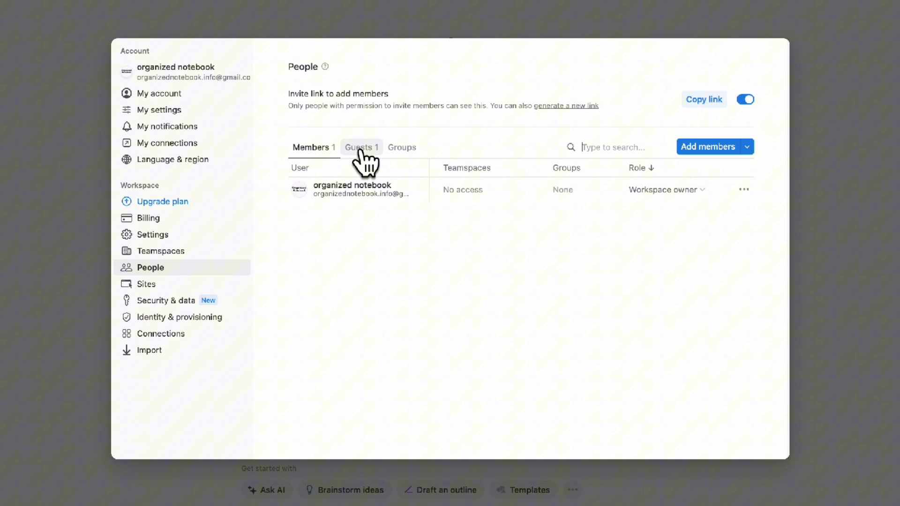
pyautogui.moveTo(427, 257)
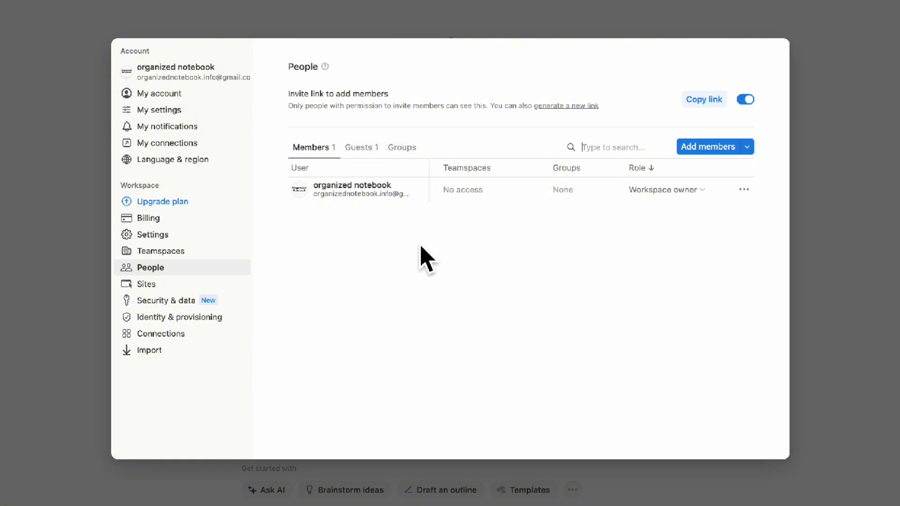
pyautogui.moveTo(350, 184)
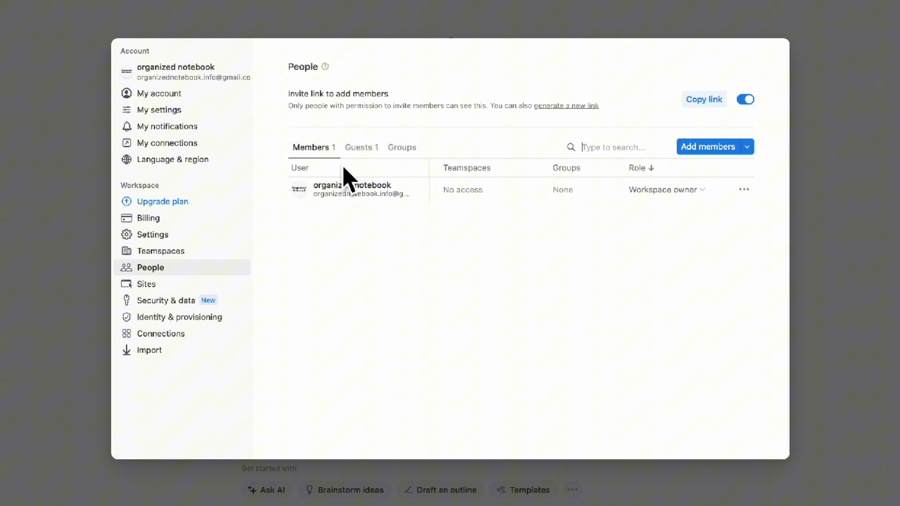
pyautogui.moveTo(406, 234)
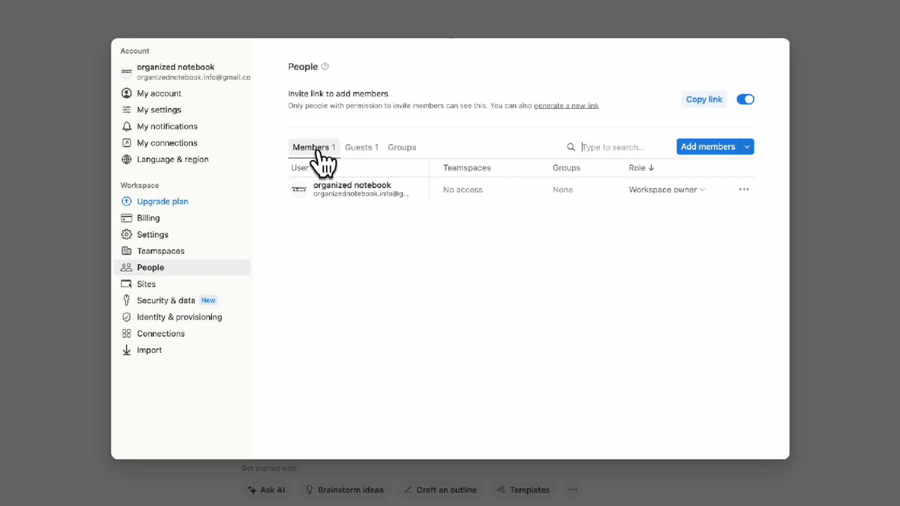
pyautogui.moveTo(354, 441)
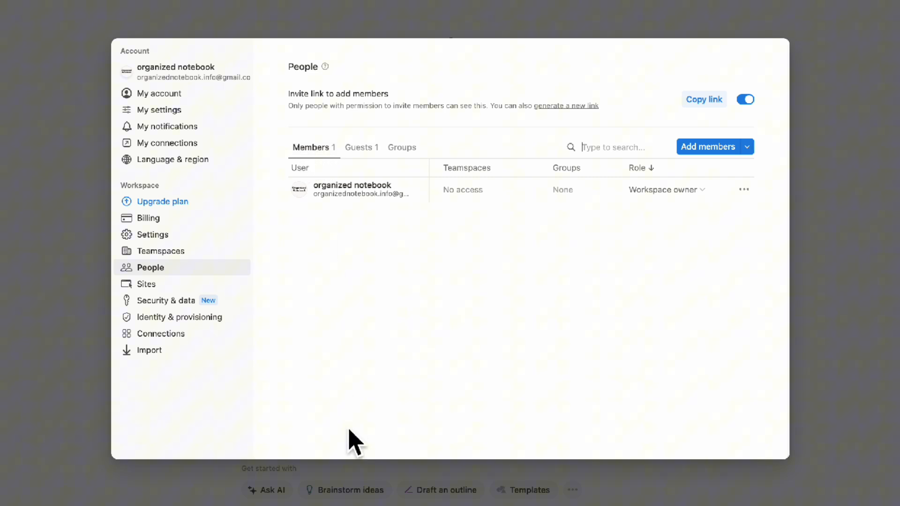
pyautogui.moveTo(310, 267)
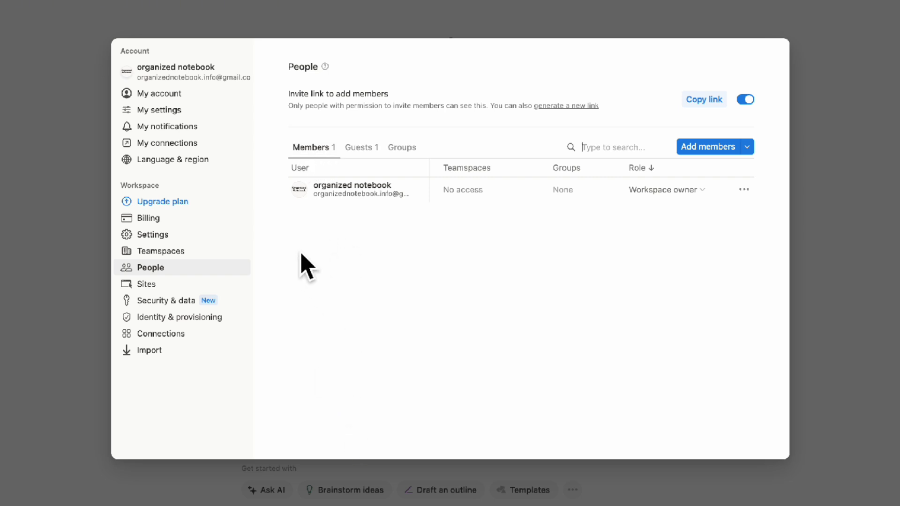
# View the Guests list and check the single page the guest can access.
pyautogui.click(358, 147)
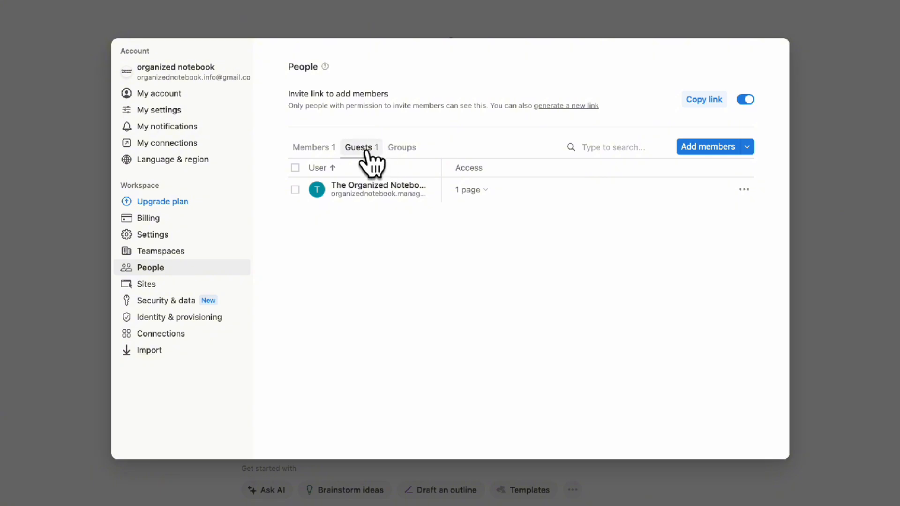
pyautogui.moveTo(376, 167)
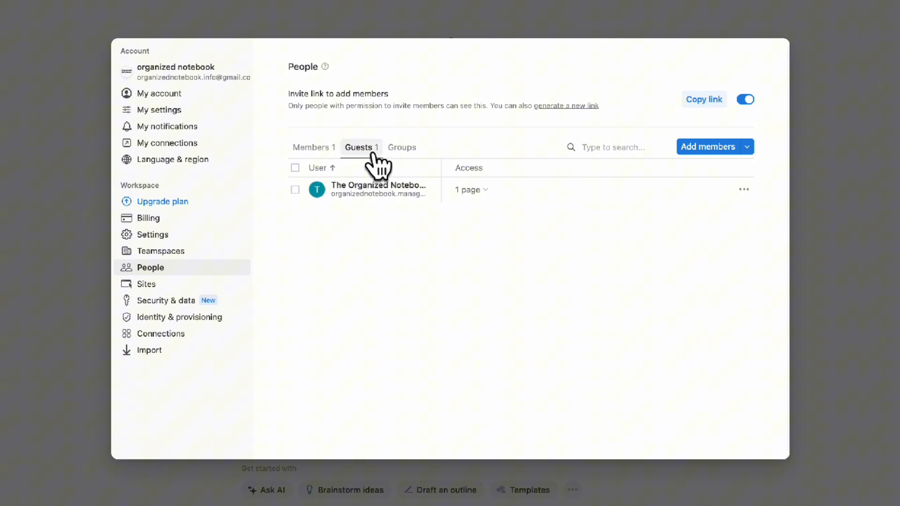
pyautogui.moveTo(364, 163)
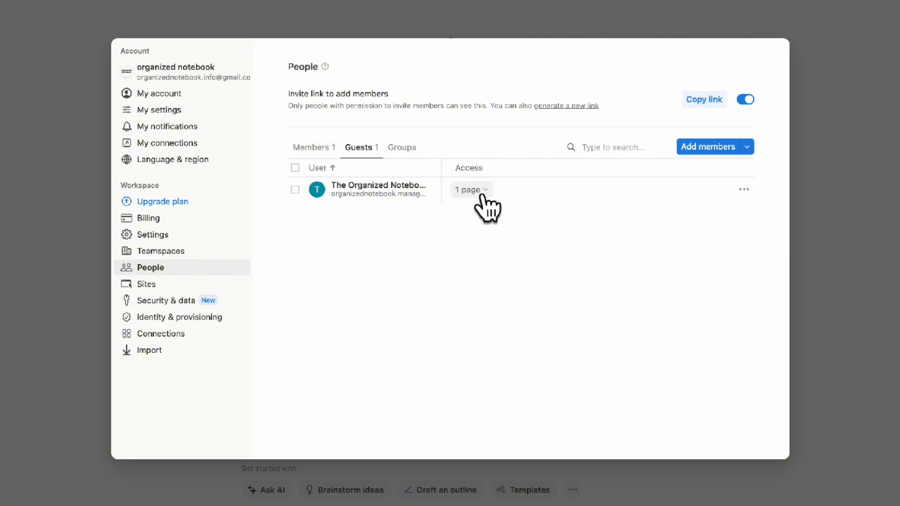
pyautogui.click(471, 189)
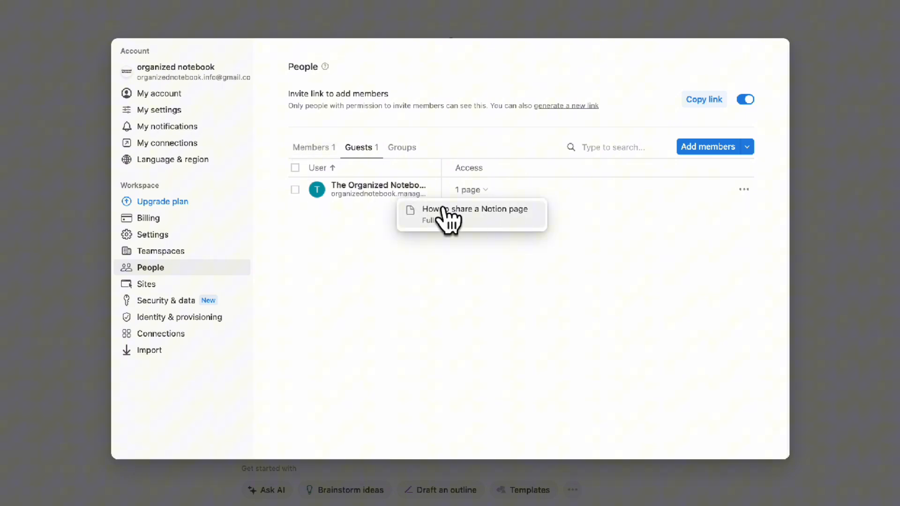
pyautogui.moveTo(543, 359)
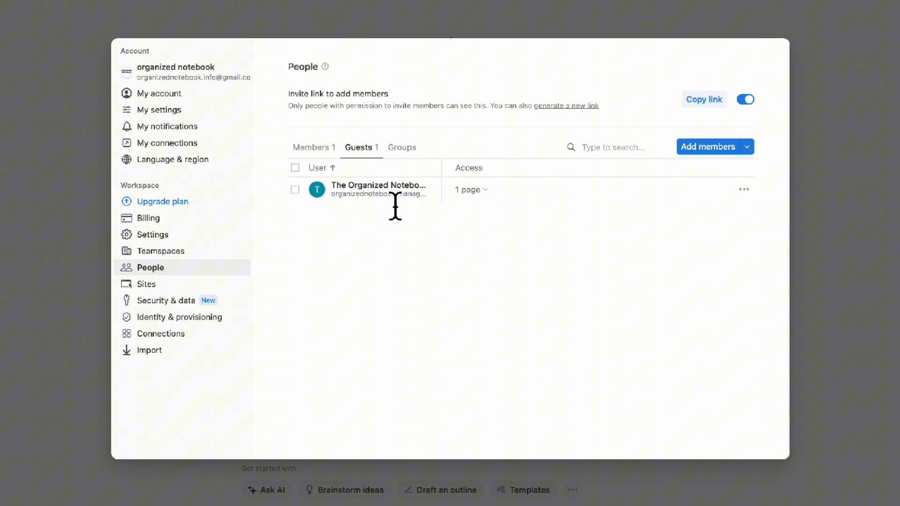
pyautogui.click(402, 147)
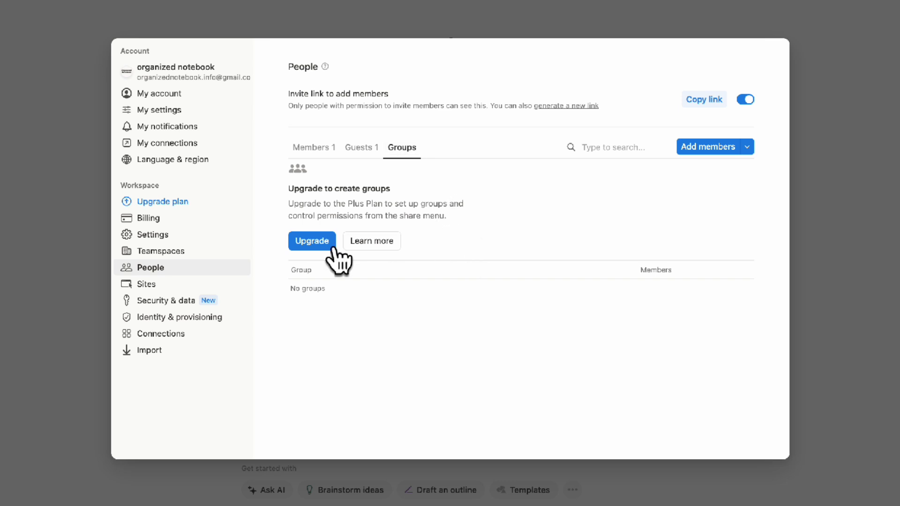
pyautogui.moveTo(395, 297)
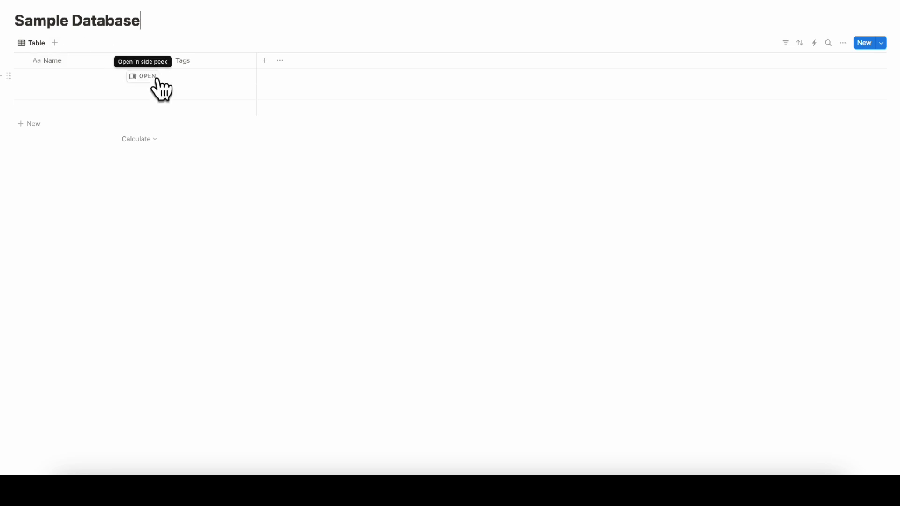
pyautogui.moveTo(91, 176)
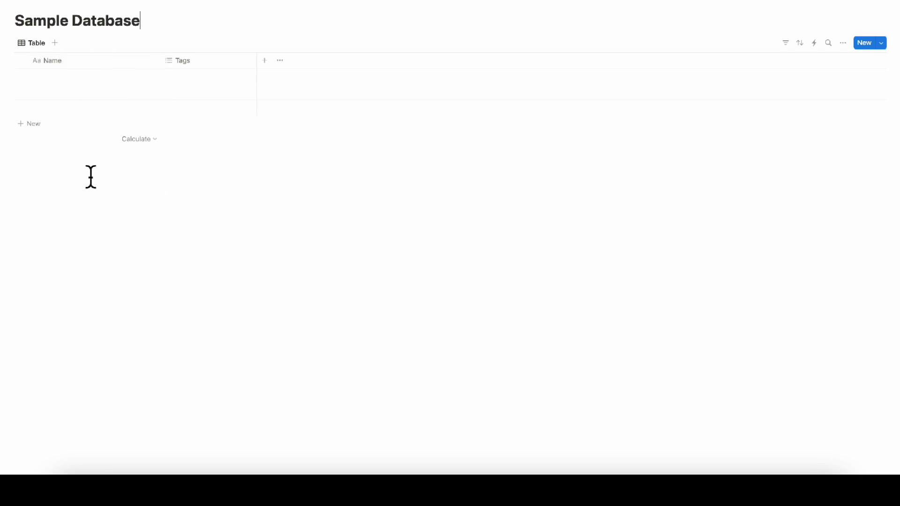
pyautogui.moveTo(149, 177)
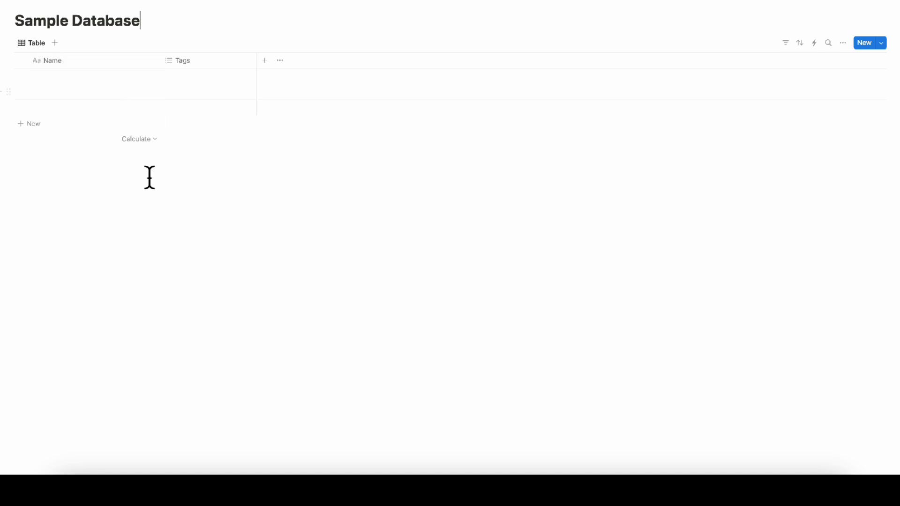
pyautogui.moveTo(143, 80)
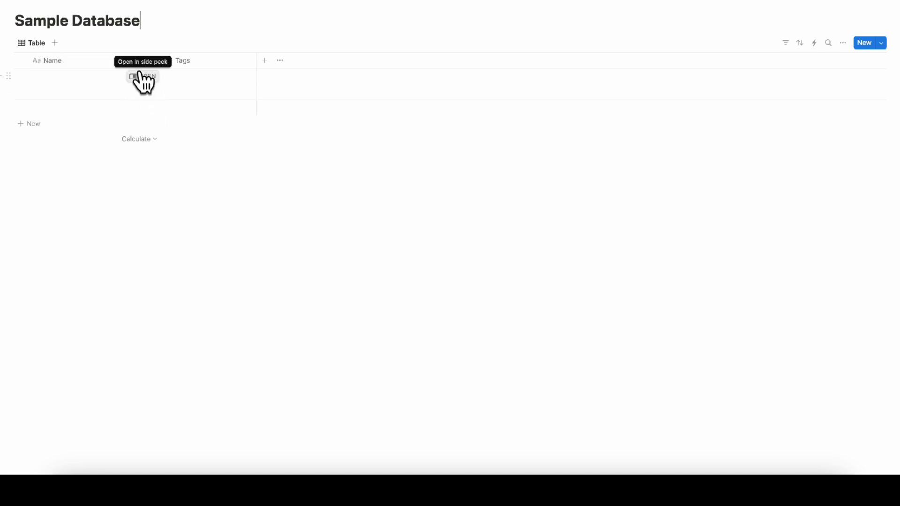
# Peek at a Sample Database row, then show the database's sharing panel with inherited full access.
pyautogui.click(142, 76)
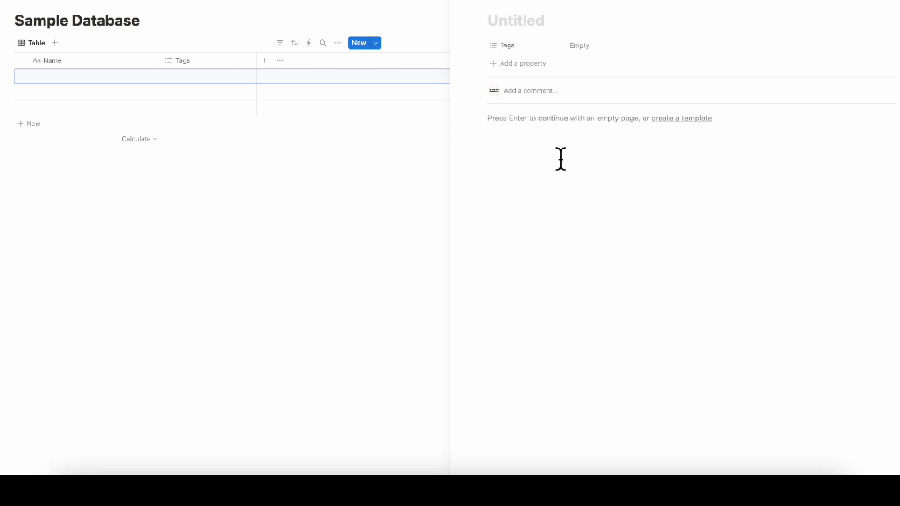
pyautogui.moveTo(508, 258)
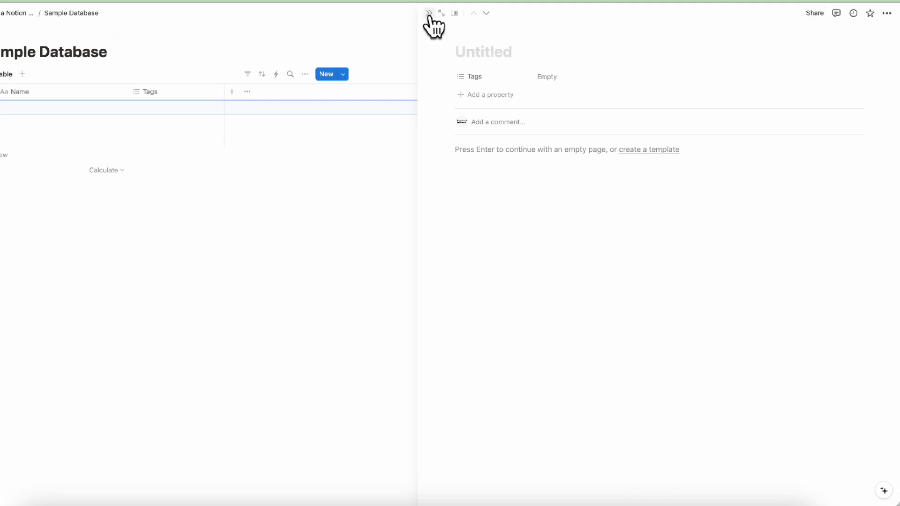
pyautogui.click(429, 12)
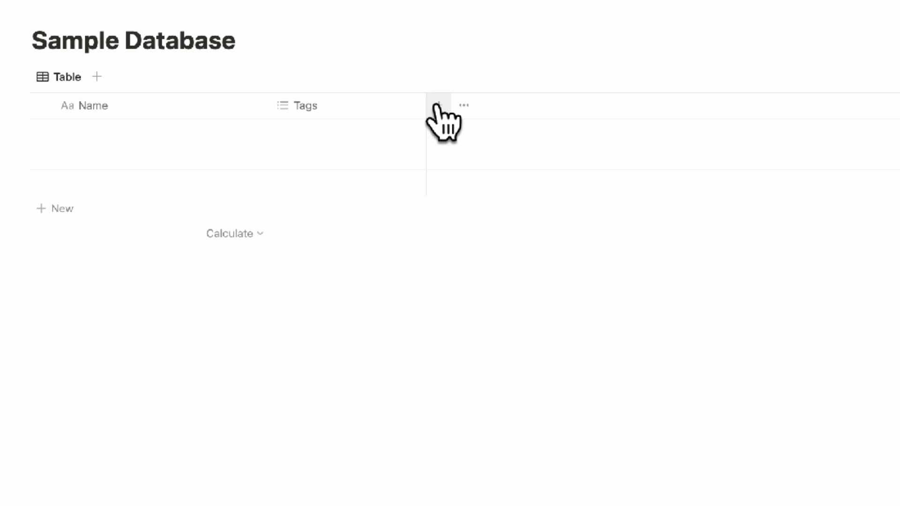
pyautogui.moveTo(195, 85)
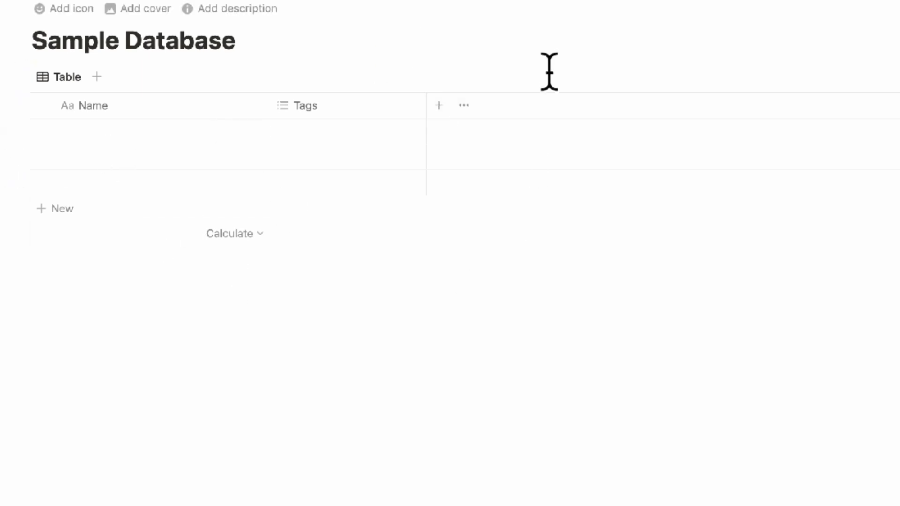
pyautogui.moveTo(467, 219)
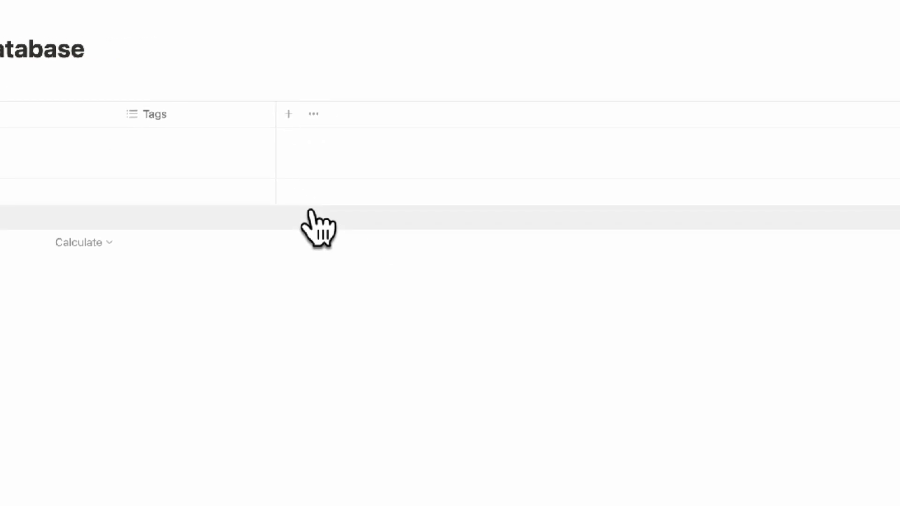
pyautogui.click(797, 11)
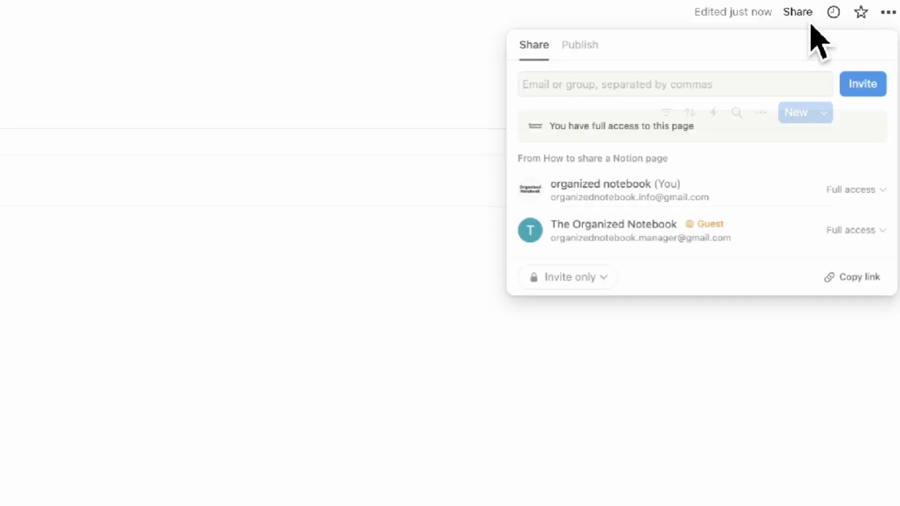
# List the owner's permission levels on Sample Database, full access still checked.
pyautogui.click(854, 190)
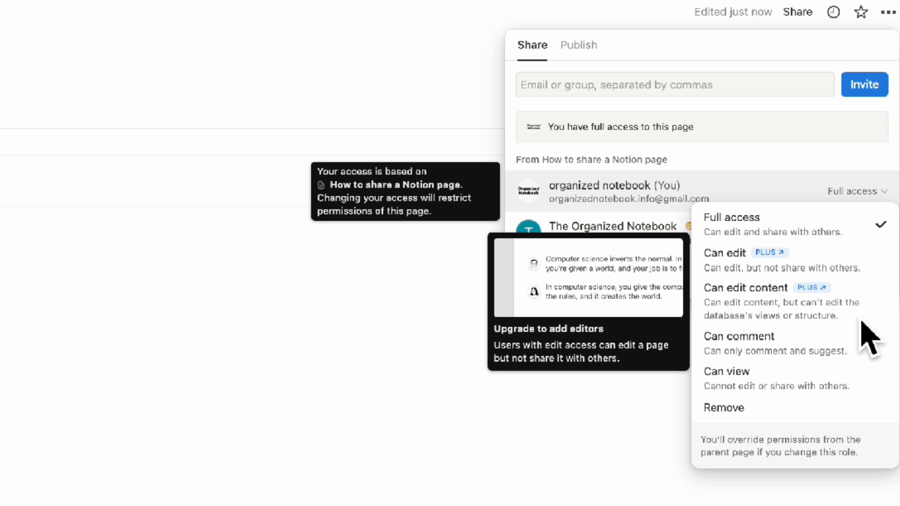
pyautogui.moveTo(746, 321)
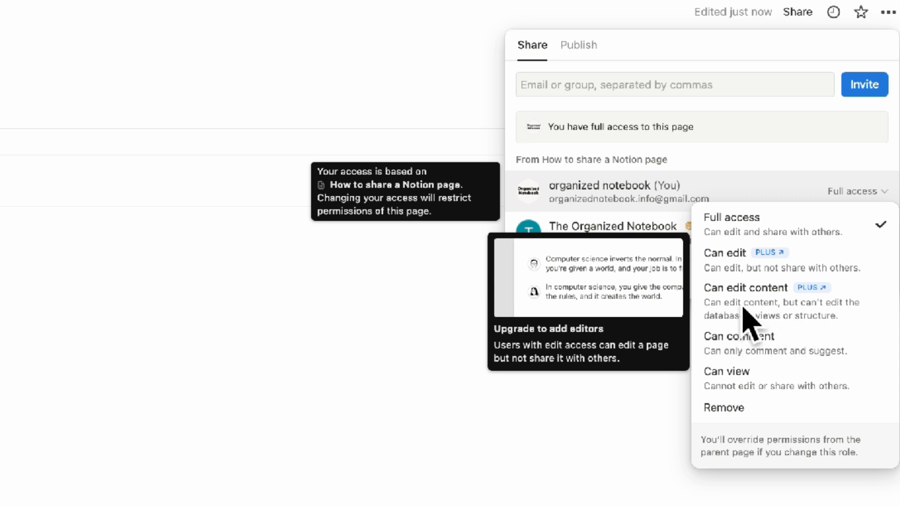
pyautogui.moveTo(835, 342)
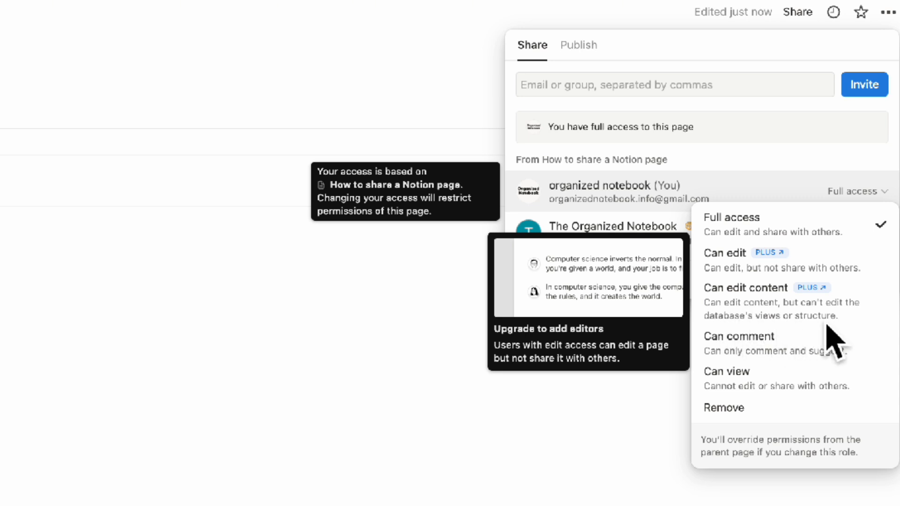
pyautogui.moveTo(878, 344)
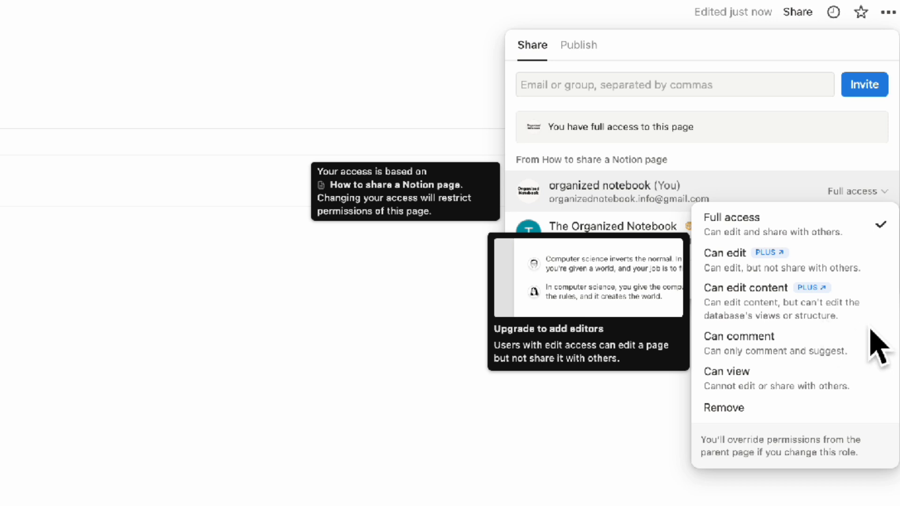
pyautogui.moveTo(753, 330)
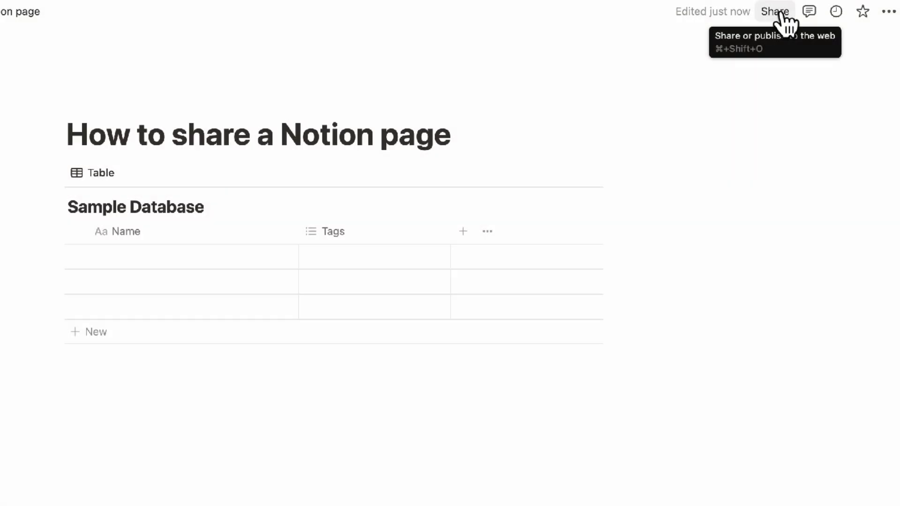
# Publish the 'How to share a Notion page' page to the web from the Publish settings.
pyautogui.click(774, 11)
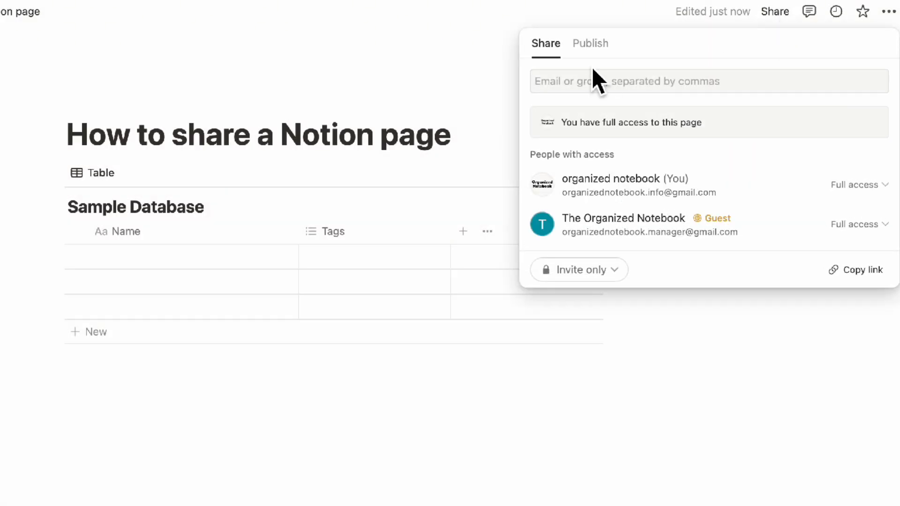
pyautogui.moveTo(614, 68)
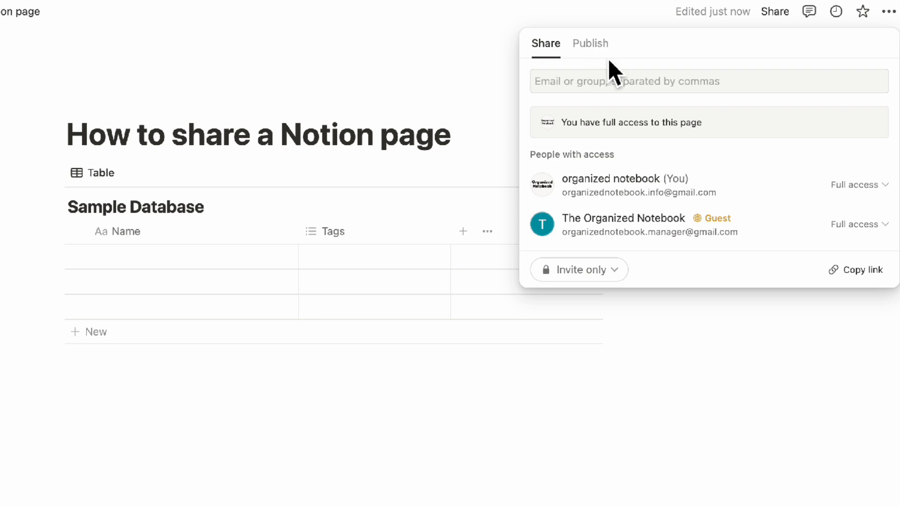
pyautogui.click(590, 43)
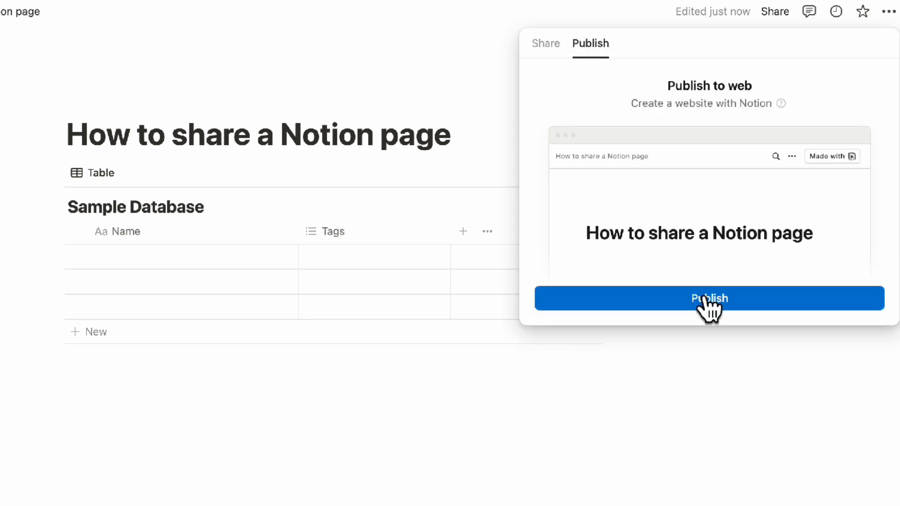
pyautogui.click(708, 298)
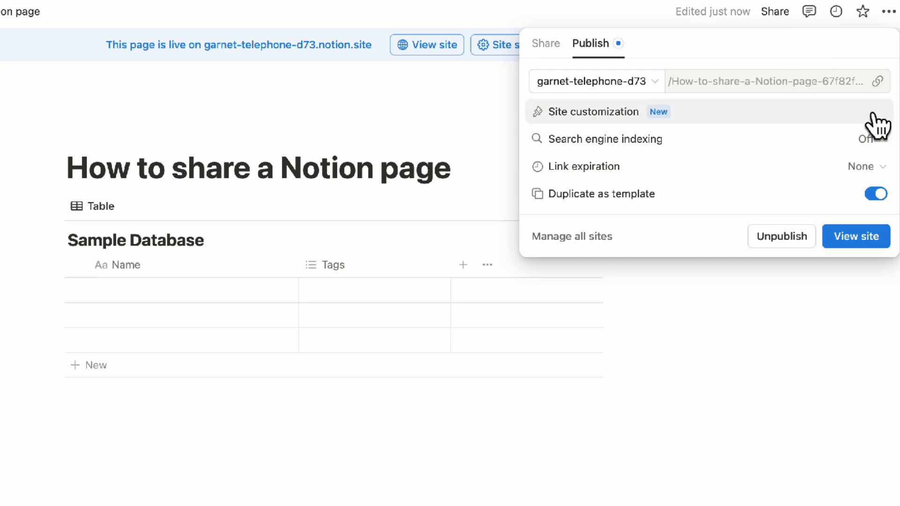
pyautogui.moveTo(894, 111)
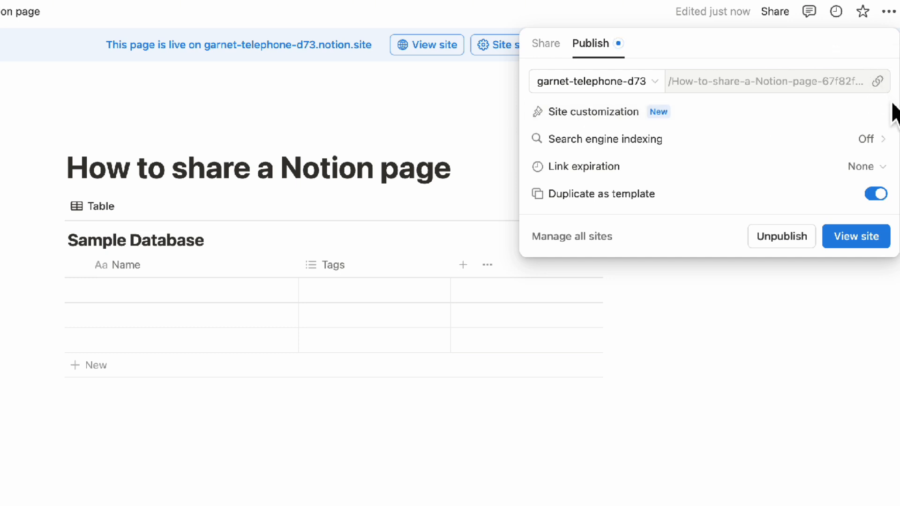
pyautogui.moveTo(884, 112)
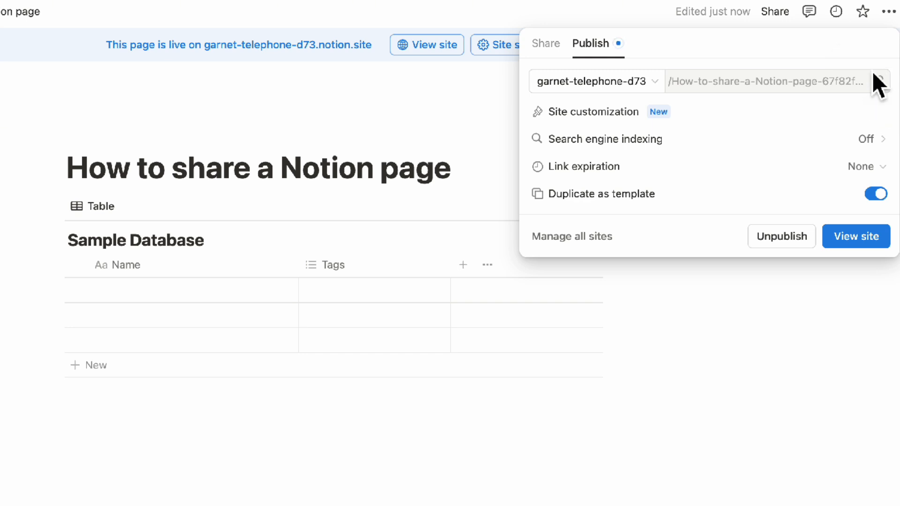
pyautogui.moveTo(883, 84)
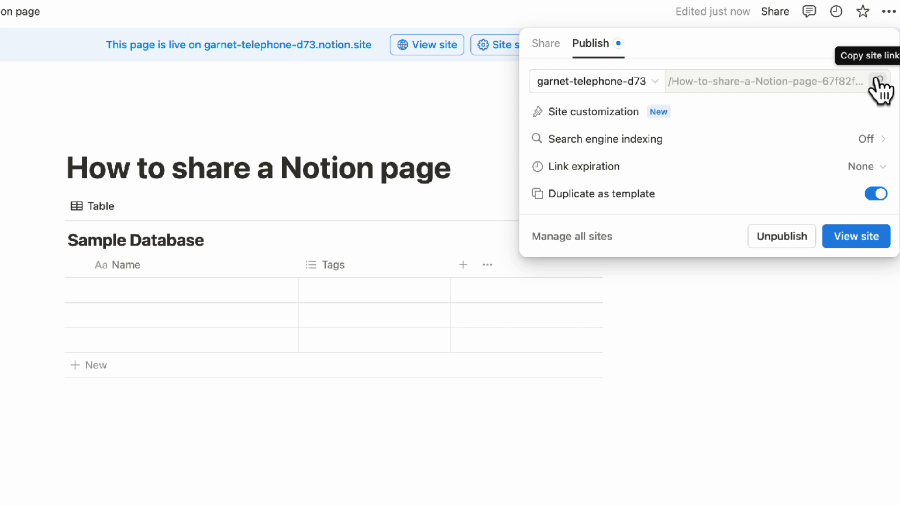
pyautogui.moveTo(576, 213)
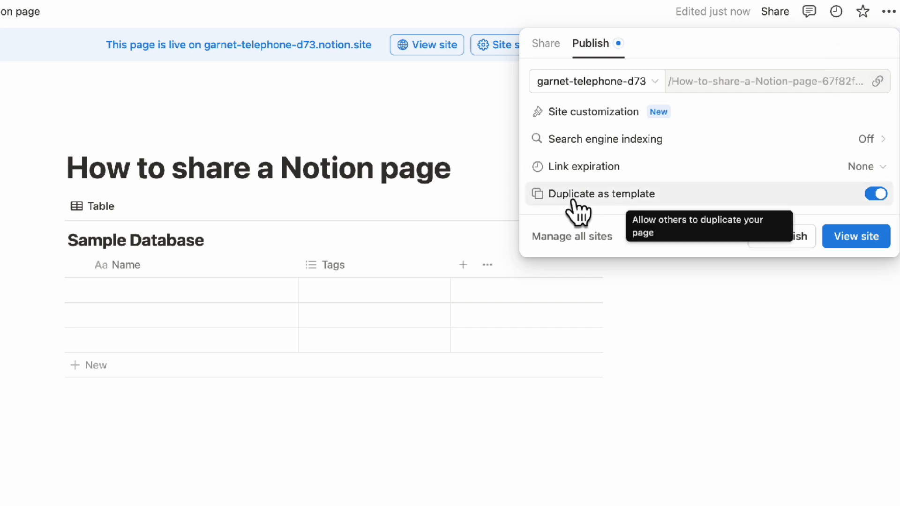
pyautogui.moveTo(616, 123)
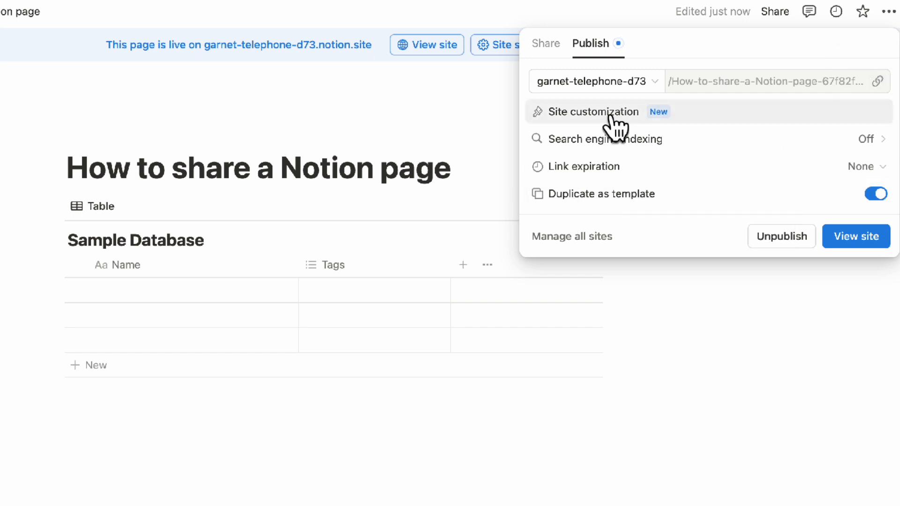
# Review the live site settings and close the publish panel.
pyautogui.click(593, 112)
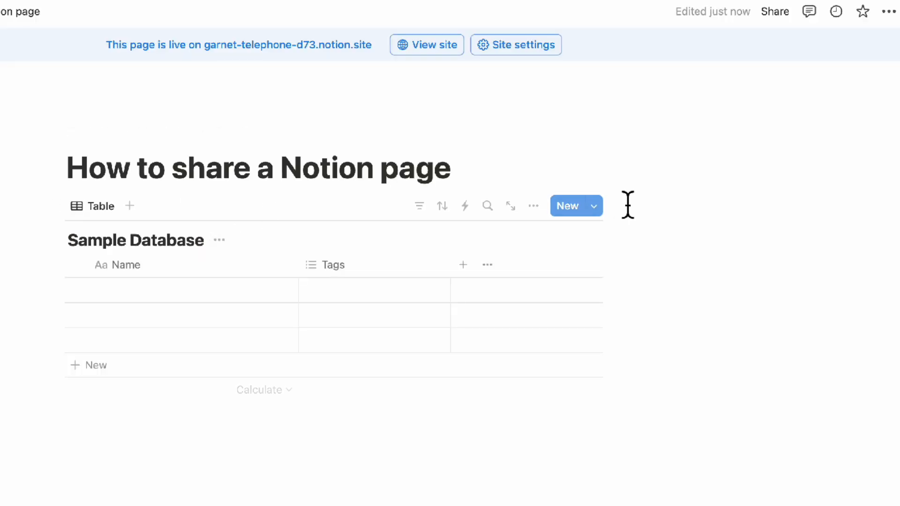
pyautogui.moveTo(827, 57)
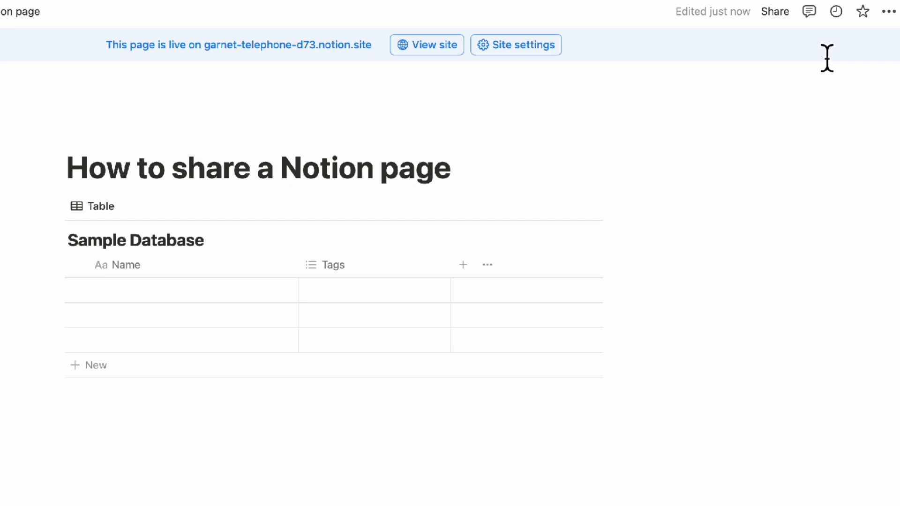
pyautogui.moveTo(789, 49)
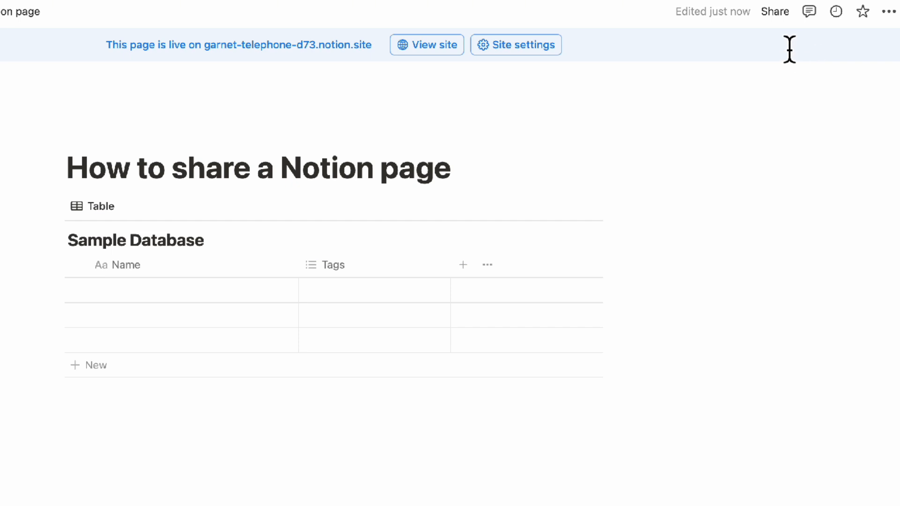
pyautogui.moveTo(783, 41)
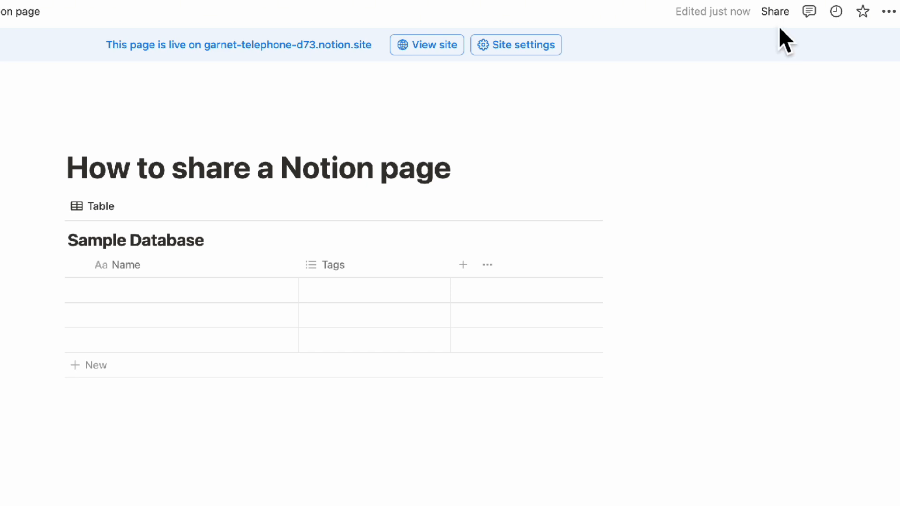
# Reopen the publish settings showing the page's live notion.site link.
pyautogui.click(775, 11)
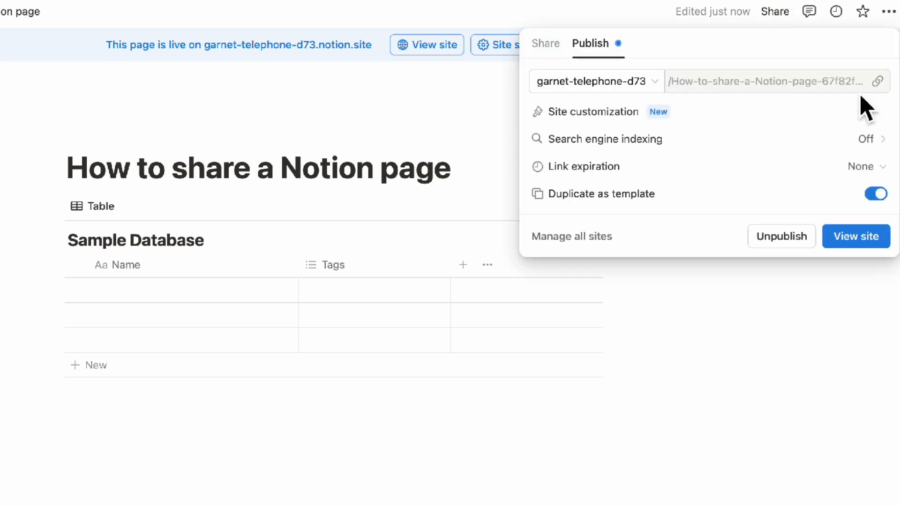